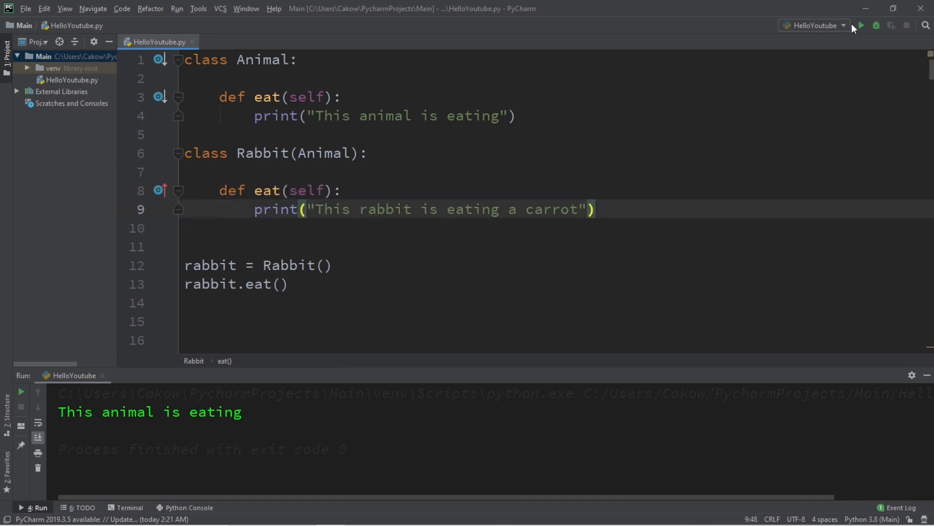
- Revert the script to class Animal with eat() and an empty Rabbit(Animal) subclass with pass
left_click(860, 25)
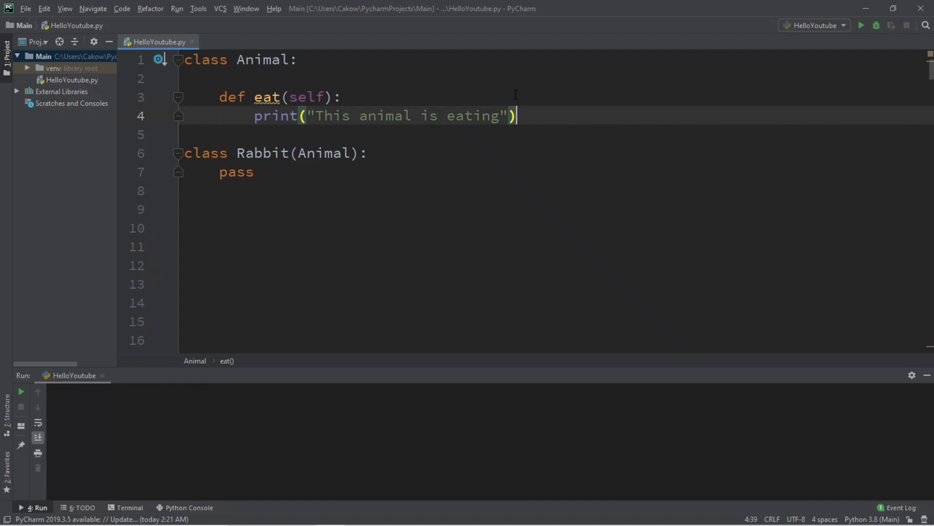
mouse_move(446, 96)
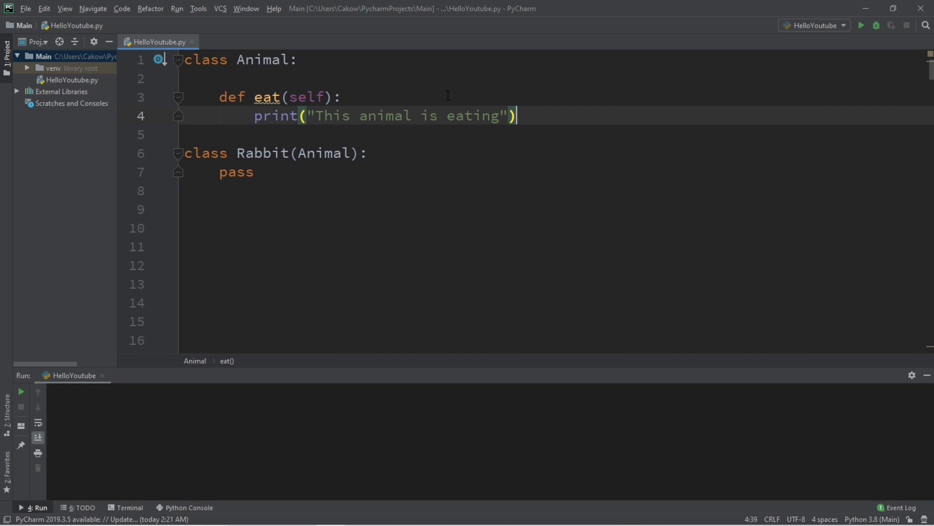
double_click(260, 59)
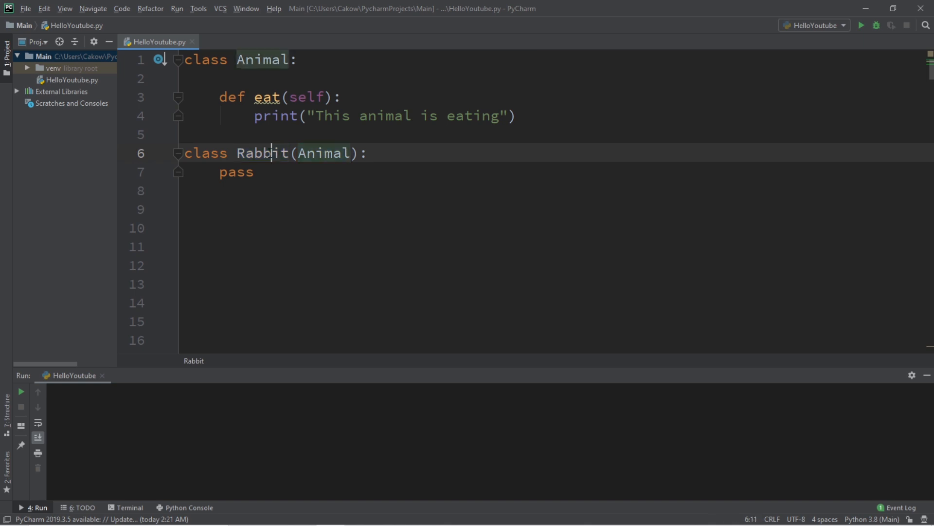
double_click(263, 154)
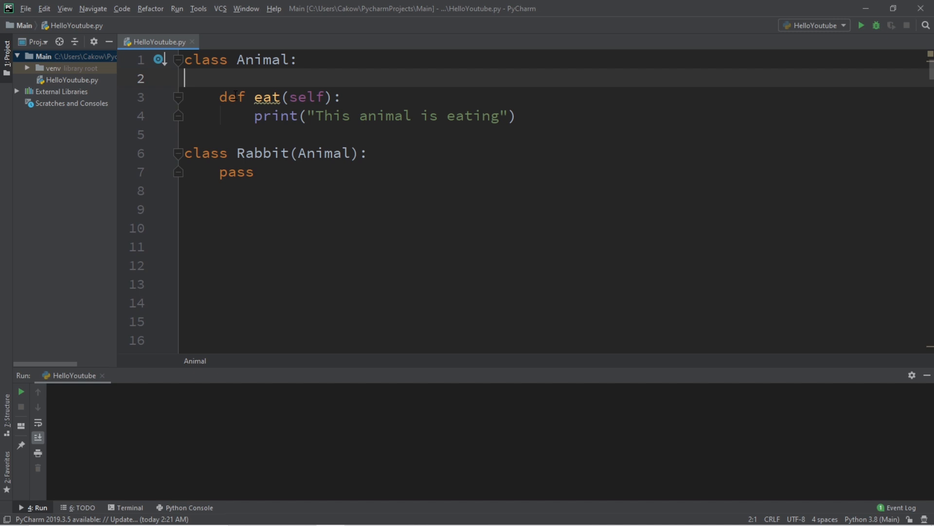
left_click_drag(220, 96, 515, 116)
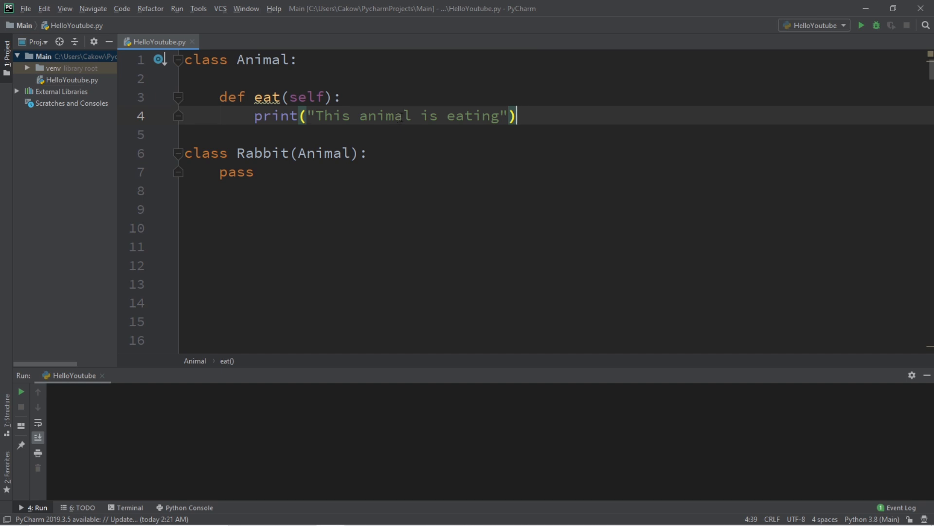
double_click(260, 154)
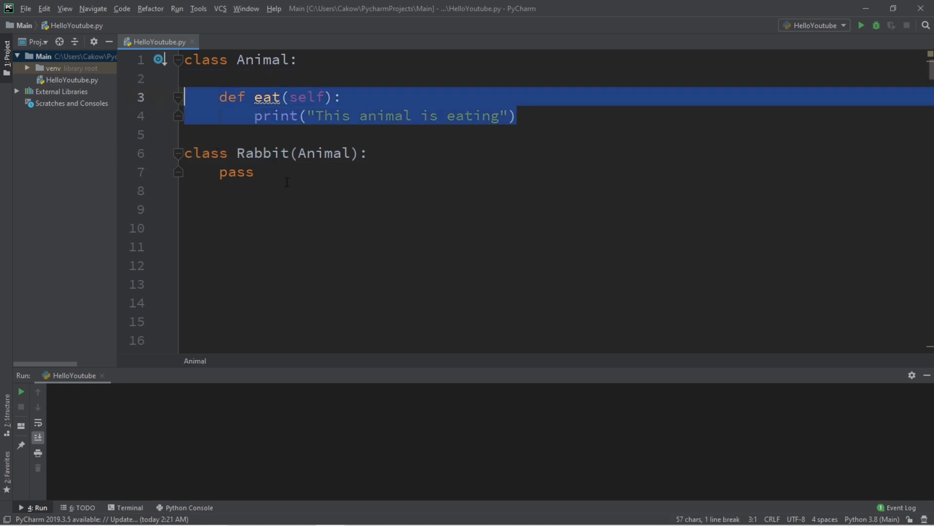
- Add rabbit = Rabbit() and run the script, printing 'This animal is eating'
type("rabbit = Rabbit()")
left_click(560, 247)
type("rabbit.eat()")
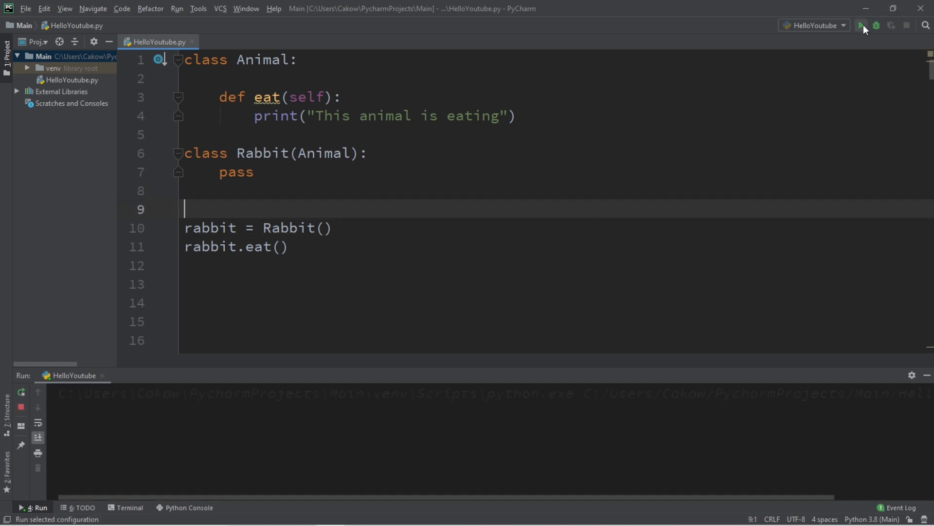
left_click(861, 26)
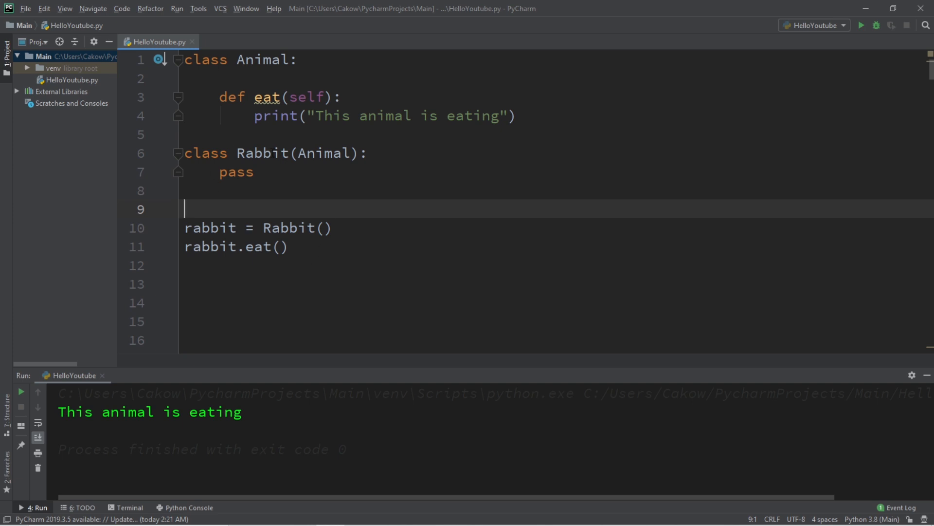
- Delete the pass statement from the Rabbit class body
double_click(263, 154)
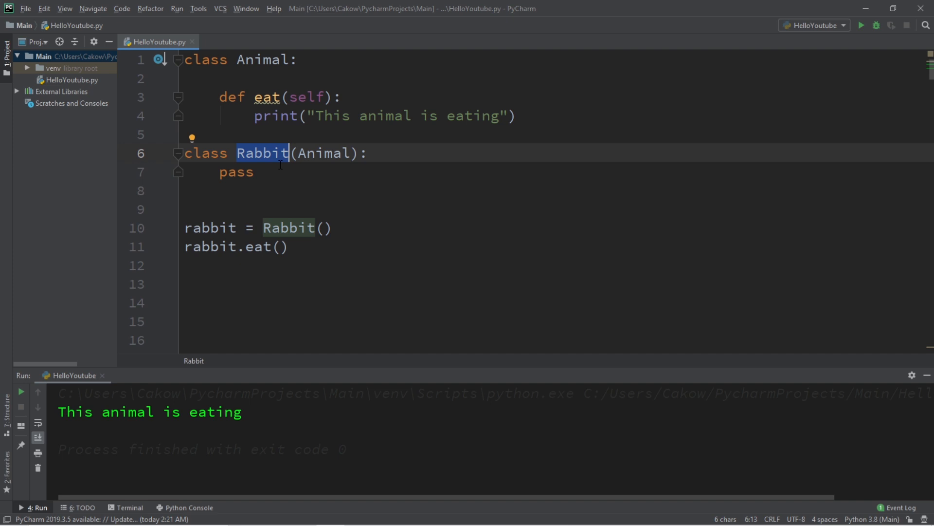
left_click(191, 135)
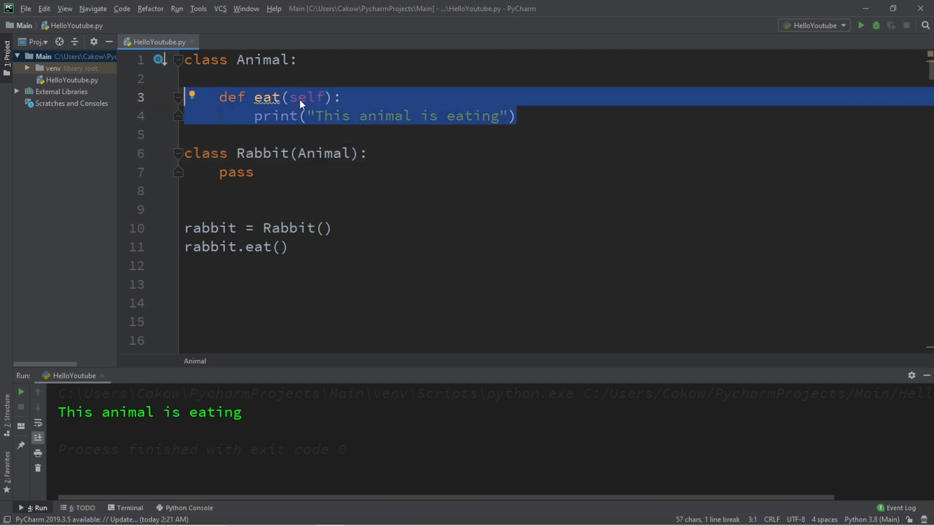
left_click(254, 172)
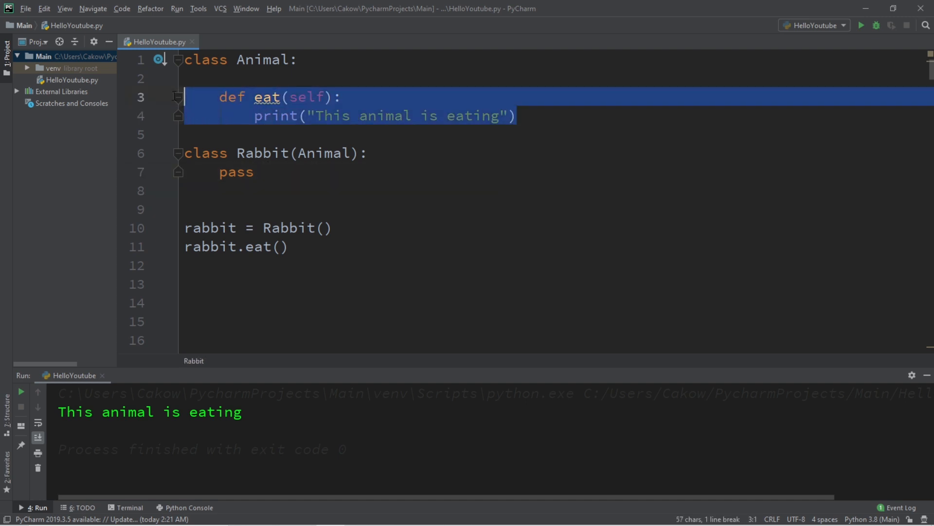
double_click(231, 172)
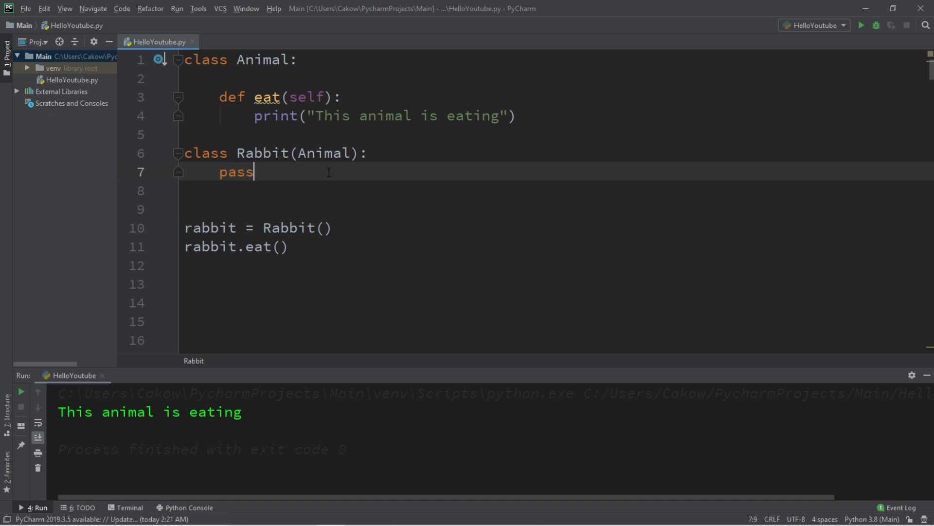
double_click(236, 172)
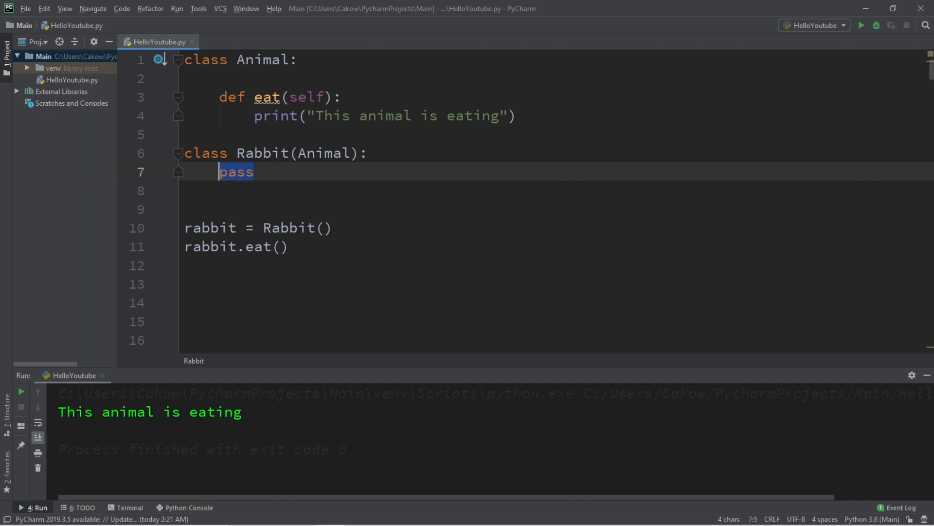
key("Delete")
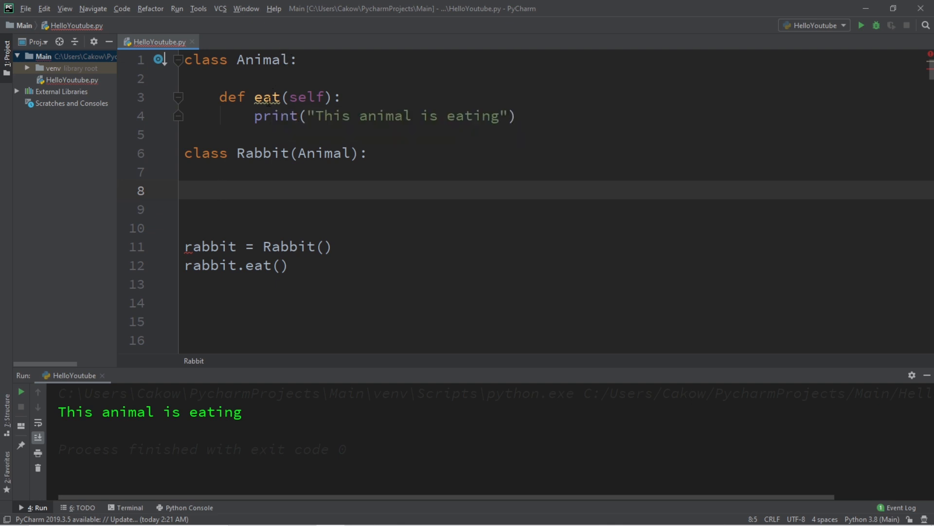
- Start a def eat method signature inside the Rabbit class
double_click(308, 97)
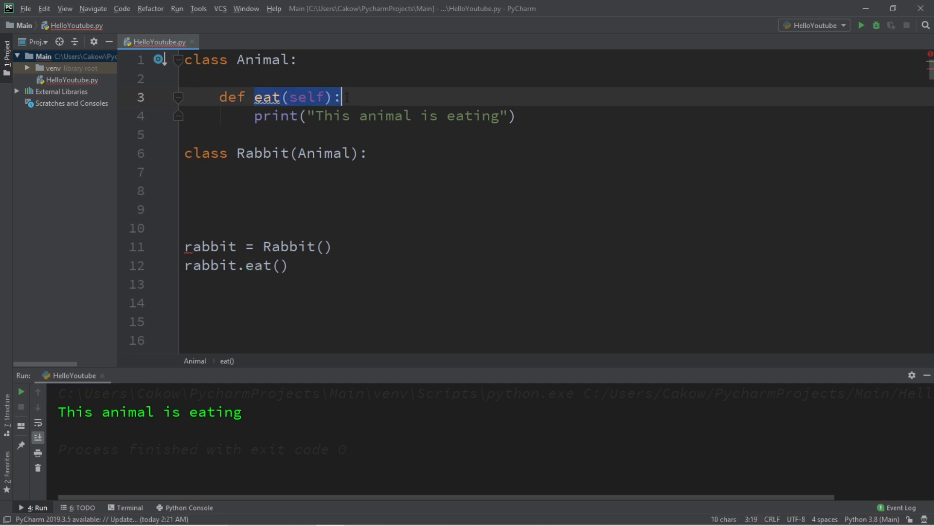
left_click(220, 190)
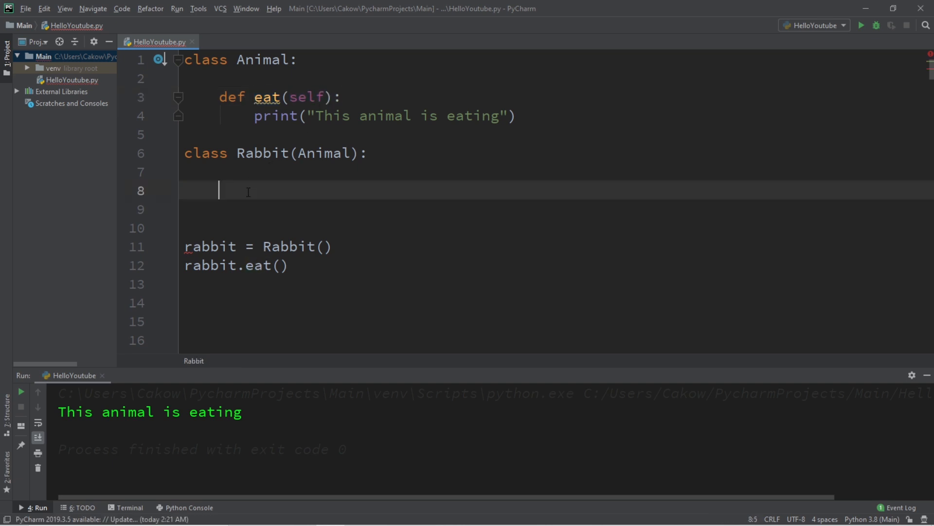
type("def")
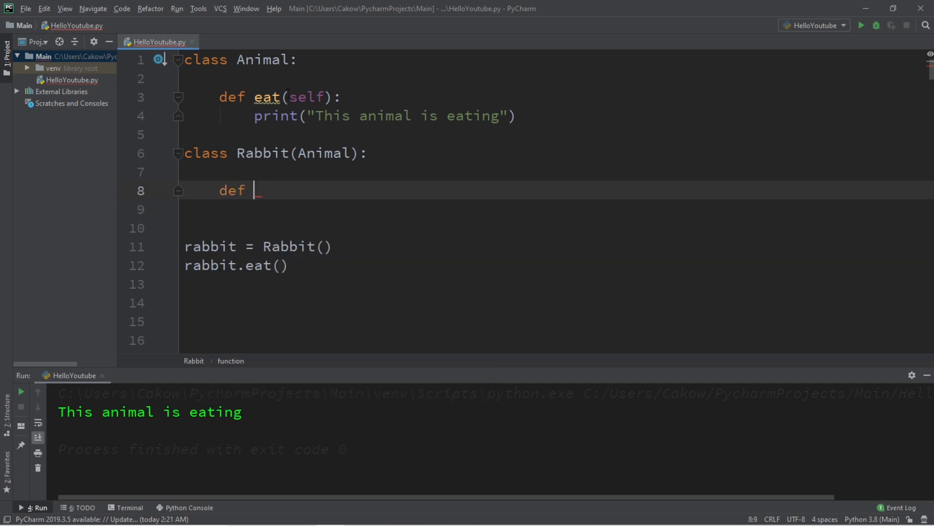
type("eat(self):")
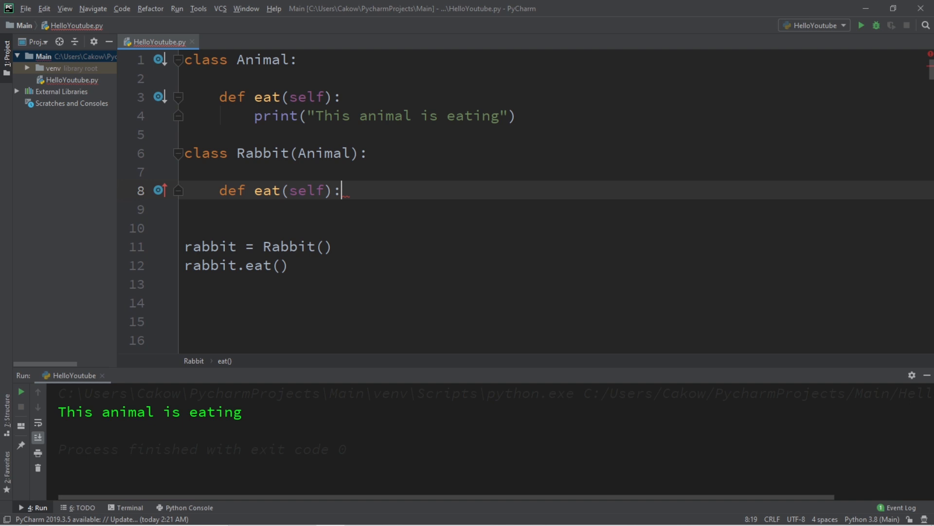
key("Enter")
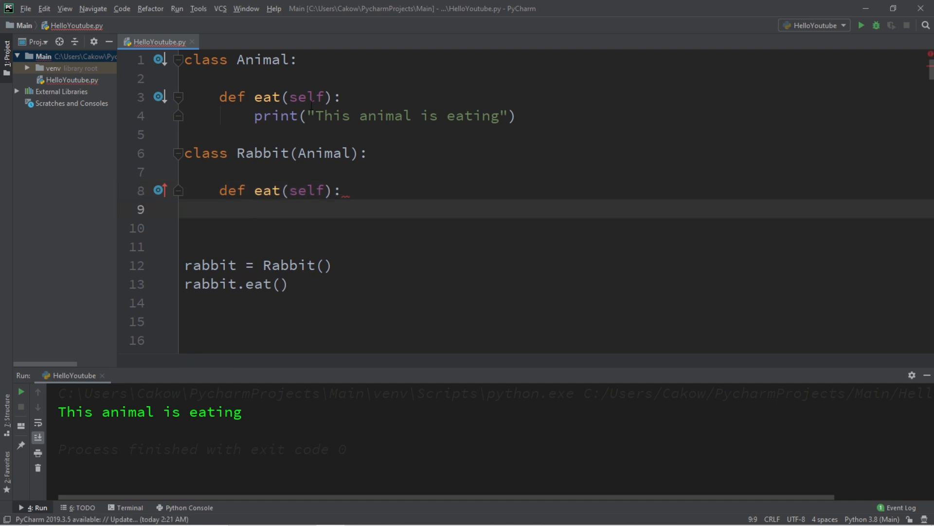
- Begin the method's print call with the text "This rabbit is eati"
type("print(")
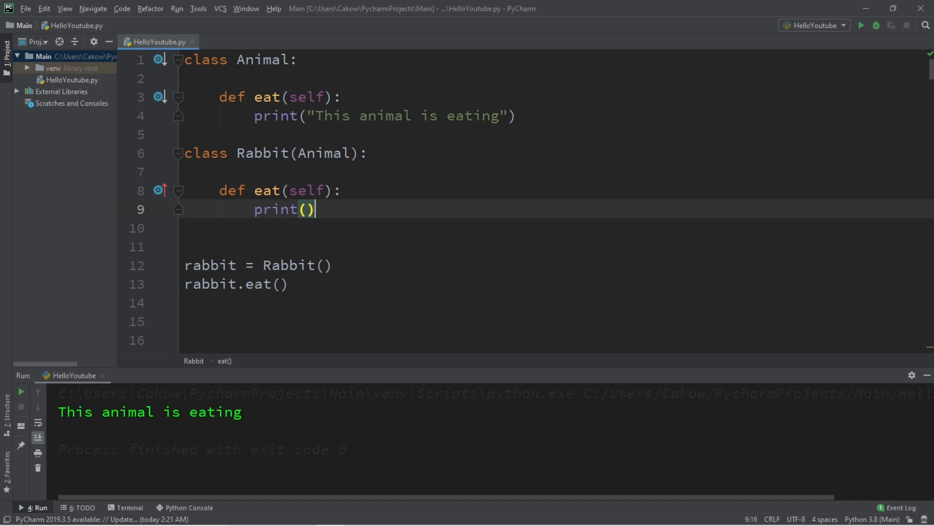
double_click(267, 190)
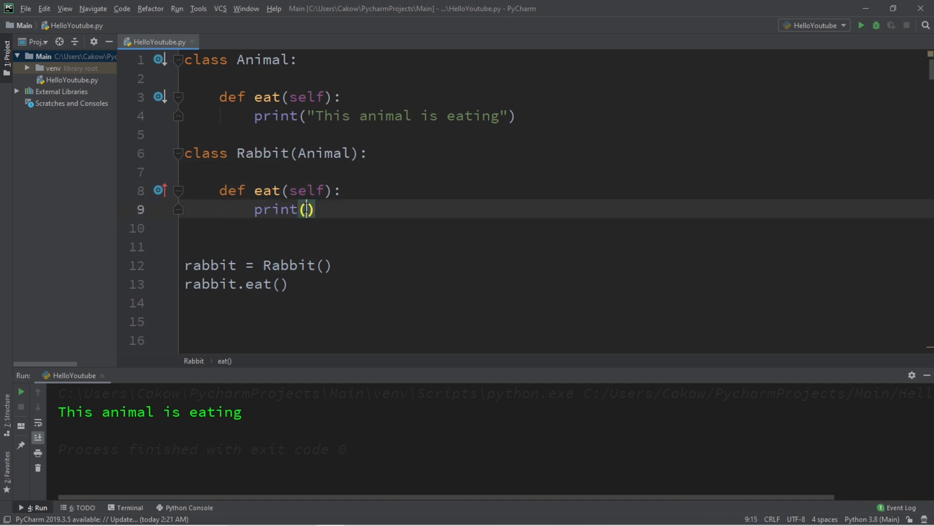
type("\"")
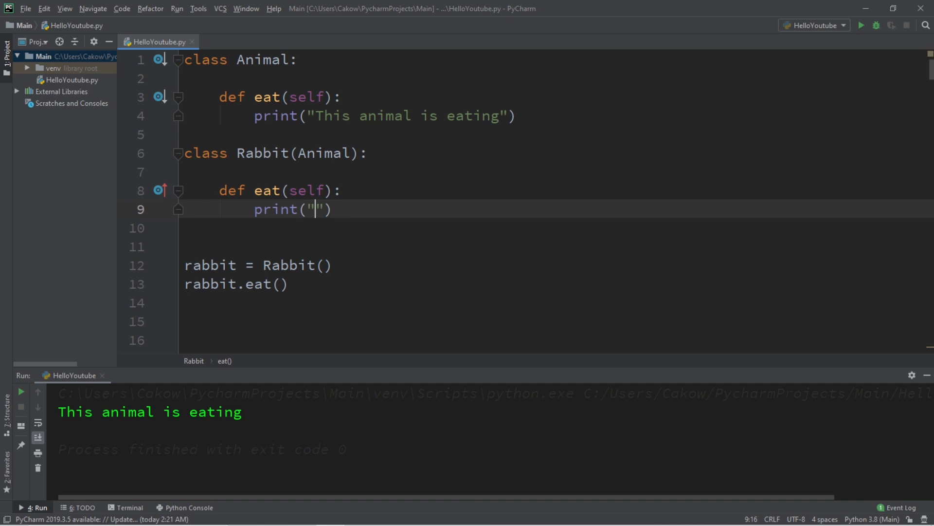
type("This")
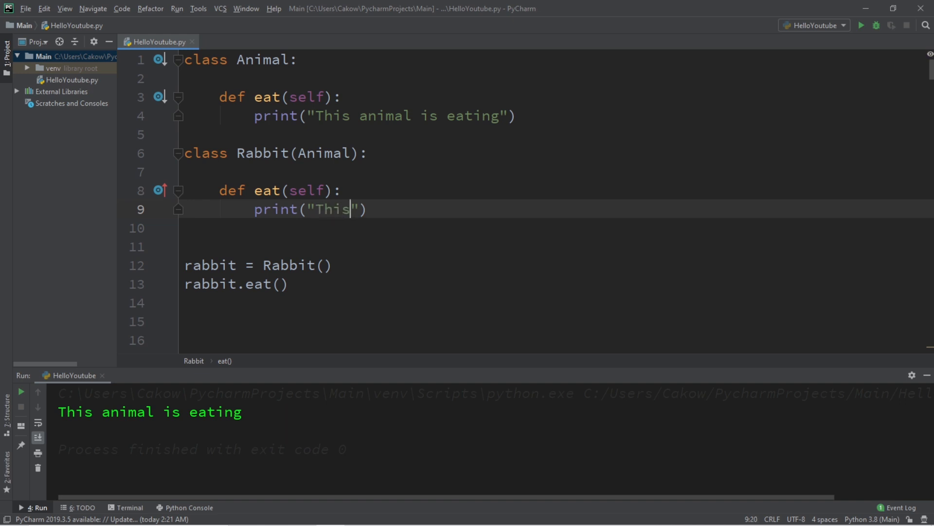
type("rabbit is eating a carrot")
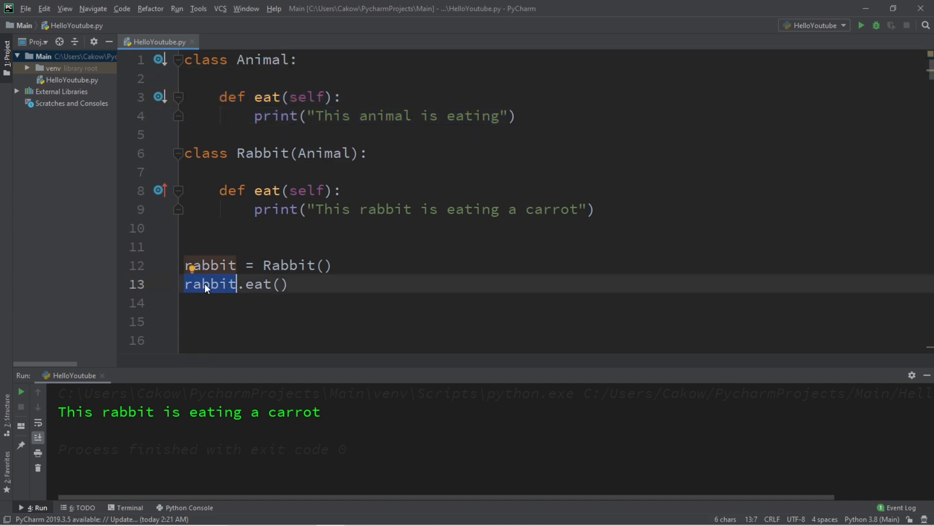
mouse_move(225, 285)
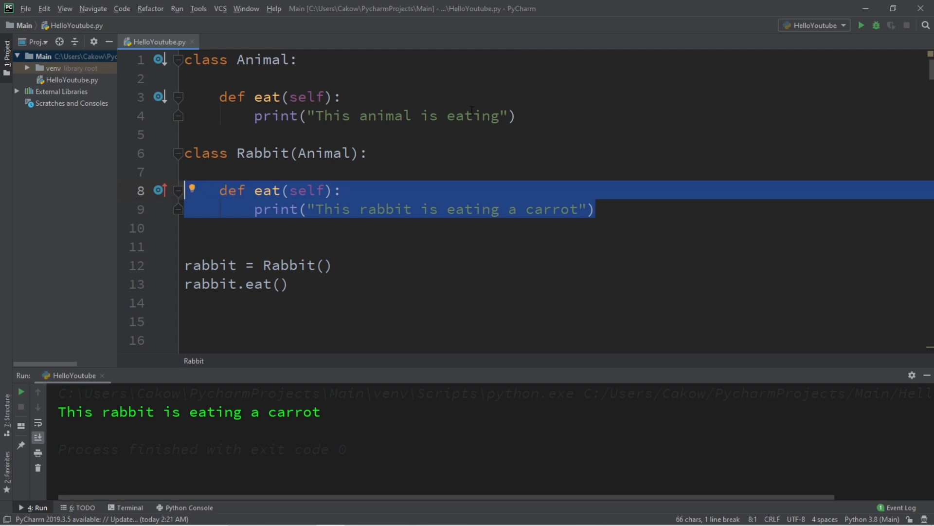
left_click(239, 106)
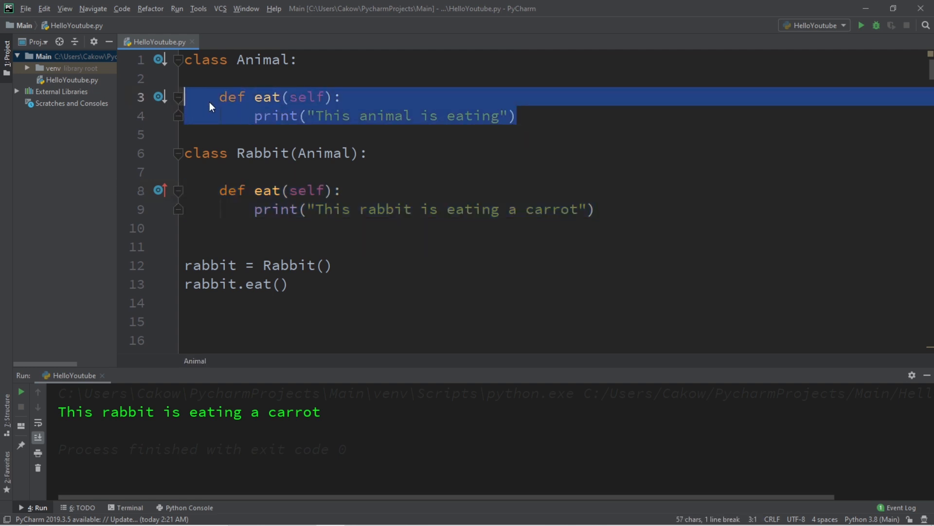
left_click(276, 154)
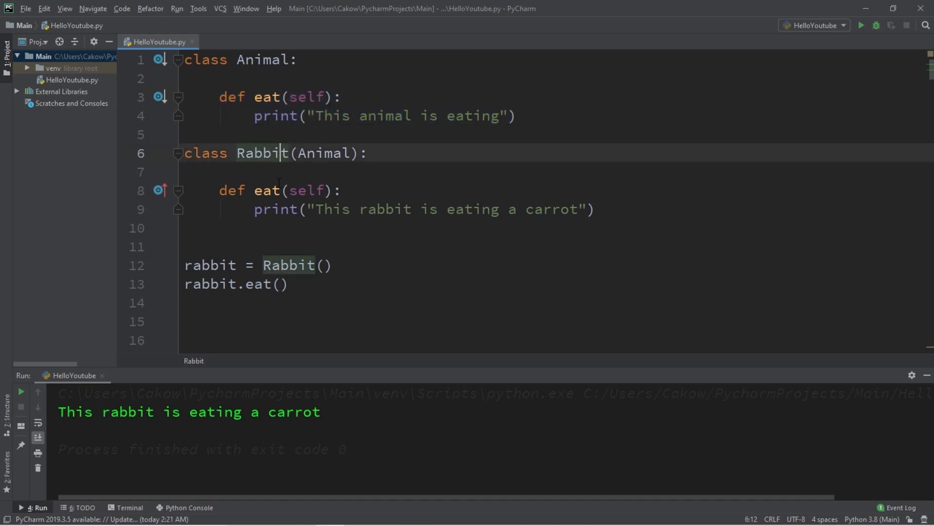
left_click_drag(185, 190, 594, 209)
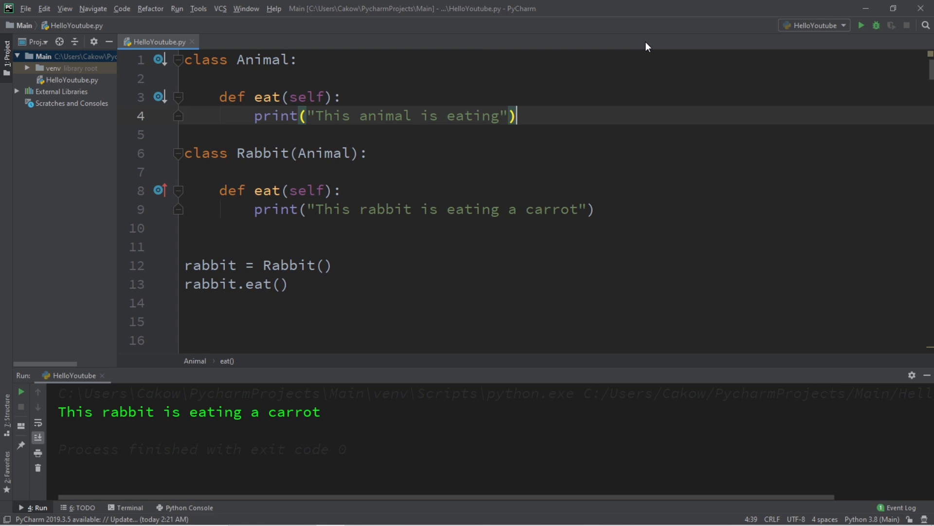
key("ctrl+a")
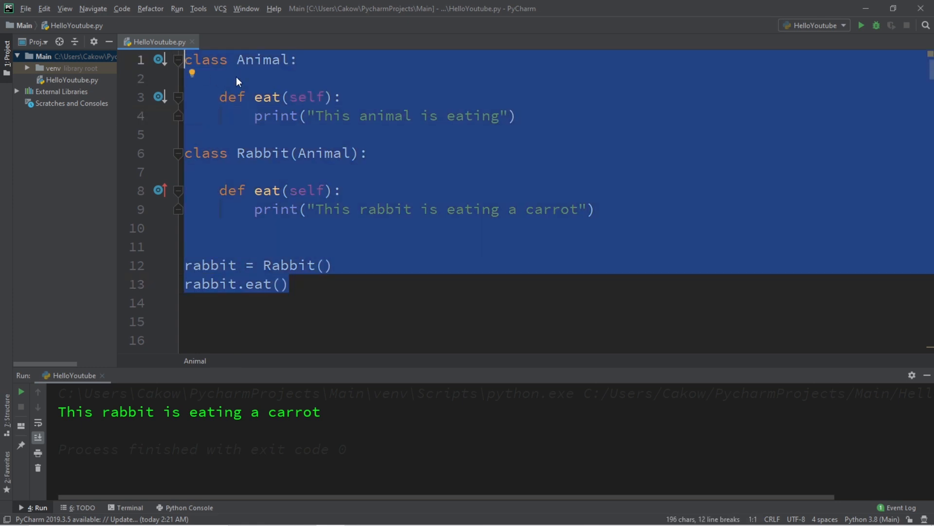
left_click(244, 78)
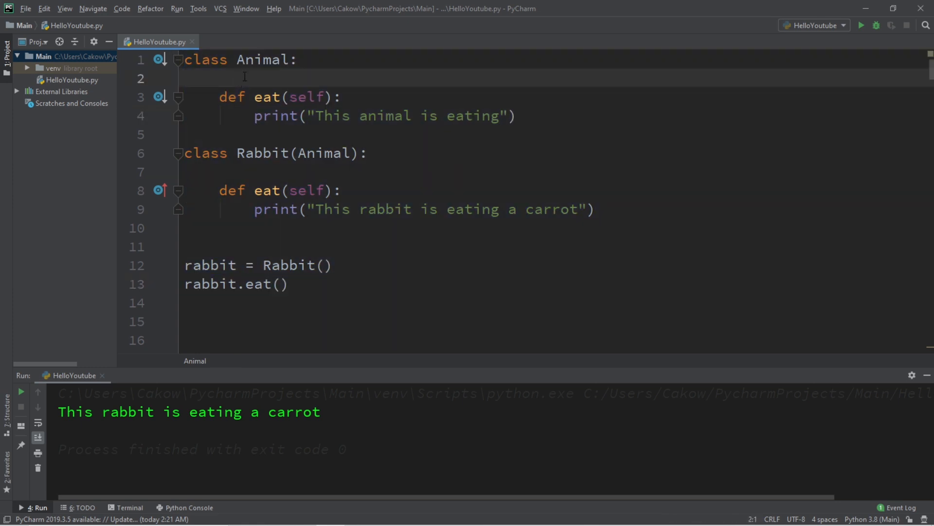